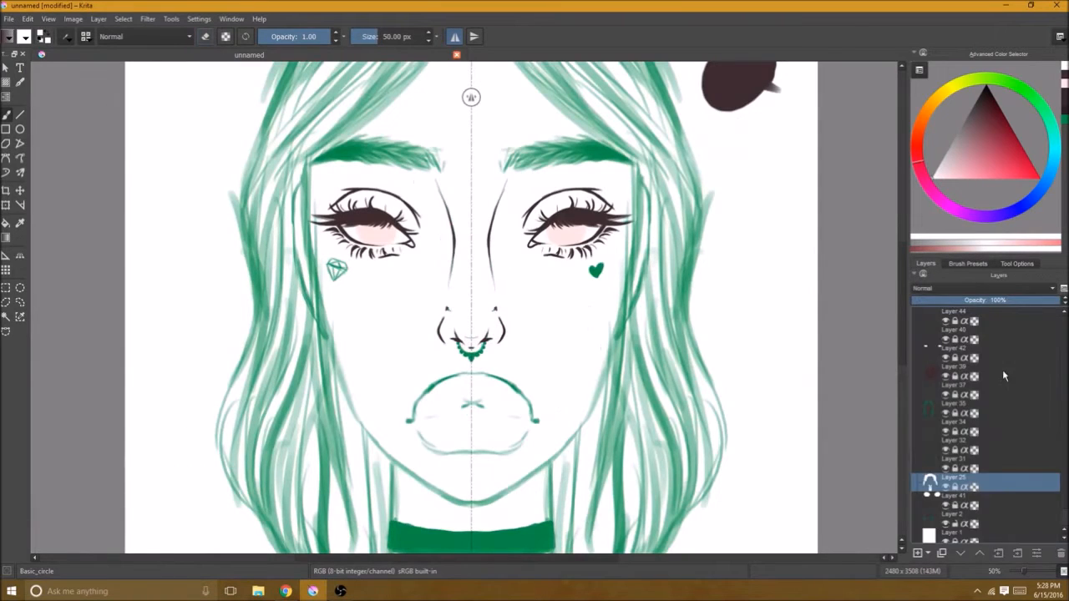
- Ink the nose bridge, tip and nostrils in dark lines on a mirrored layer
left_click(969, 264)
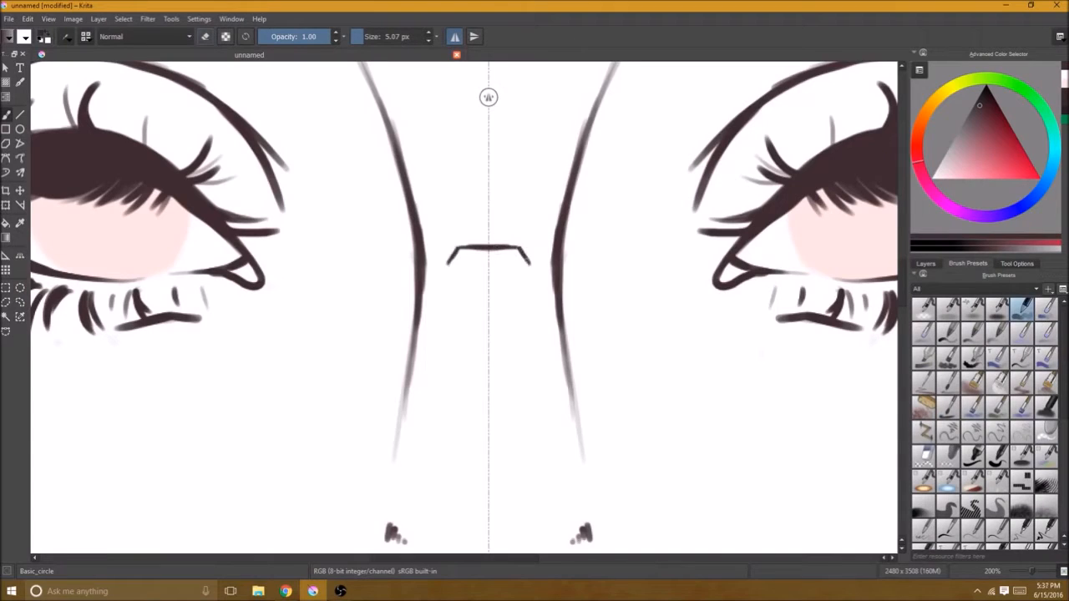
- Ink the long hair strands, face outline and solid choker, hiding sketch layers
left_click_drag(488, 251, 488, 334)
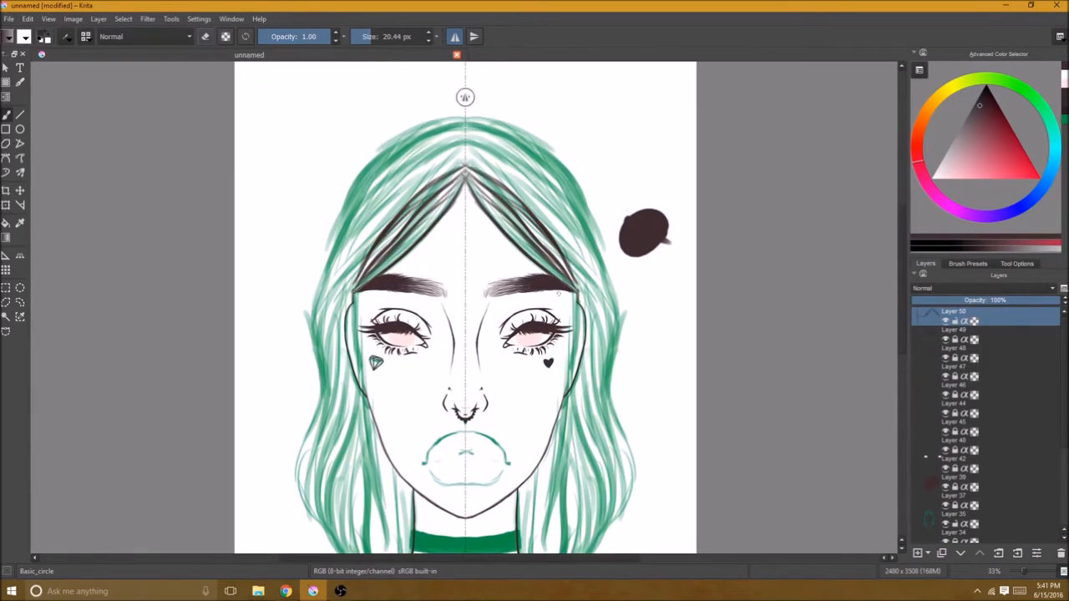
scroll("down", 3)
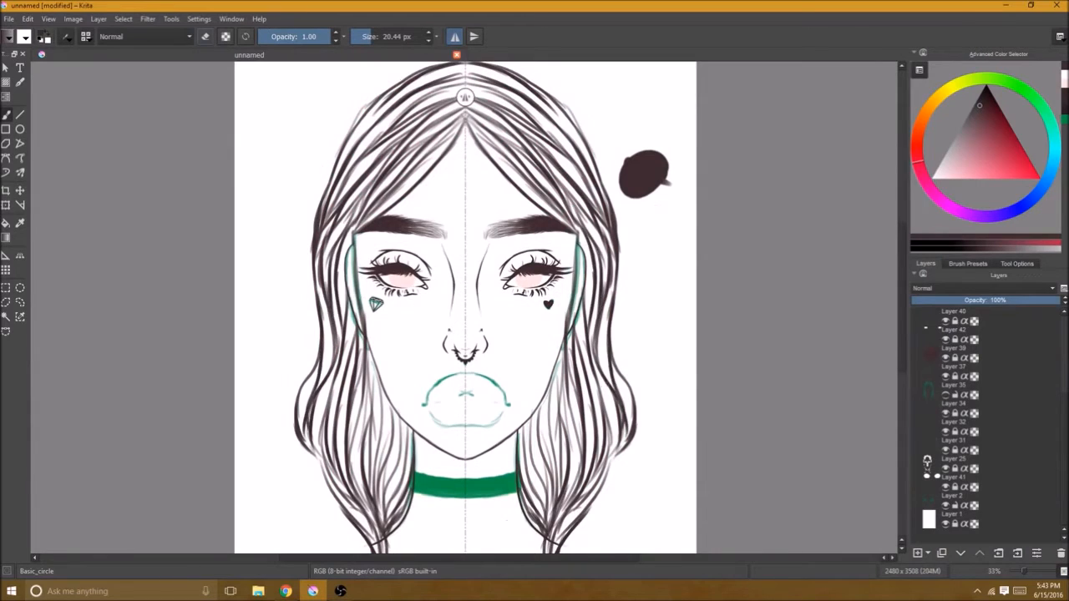
scroll("down", 3)
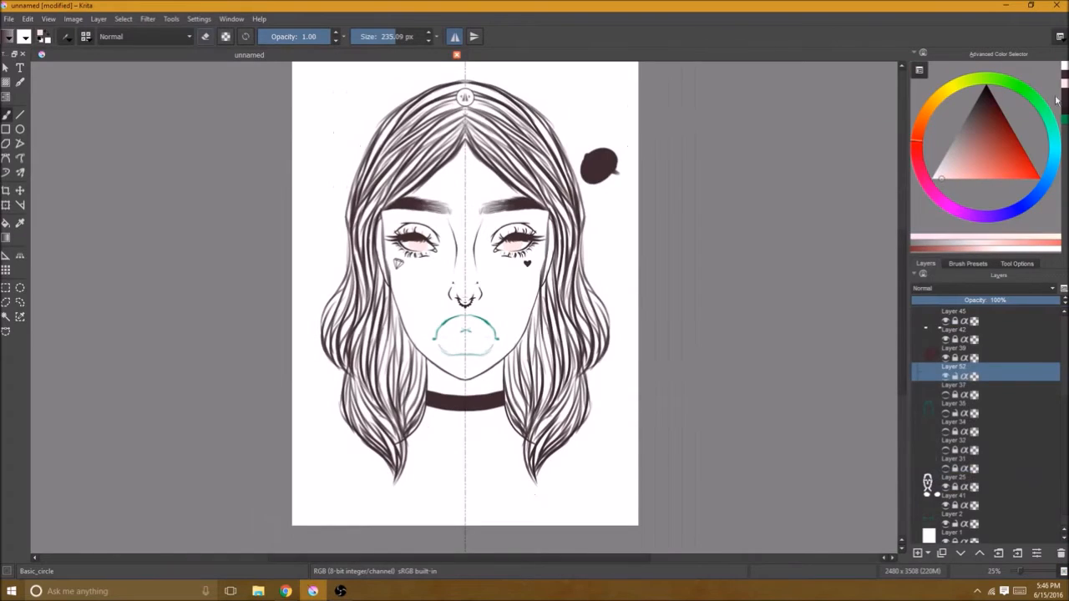
- Fill salmon-pink hair, pale skin and brown lips on layers under the line art
left_click(966, 264)
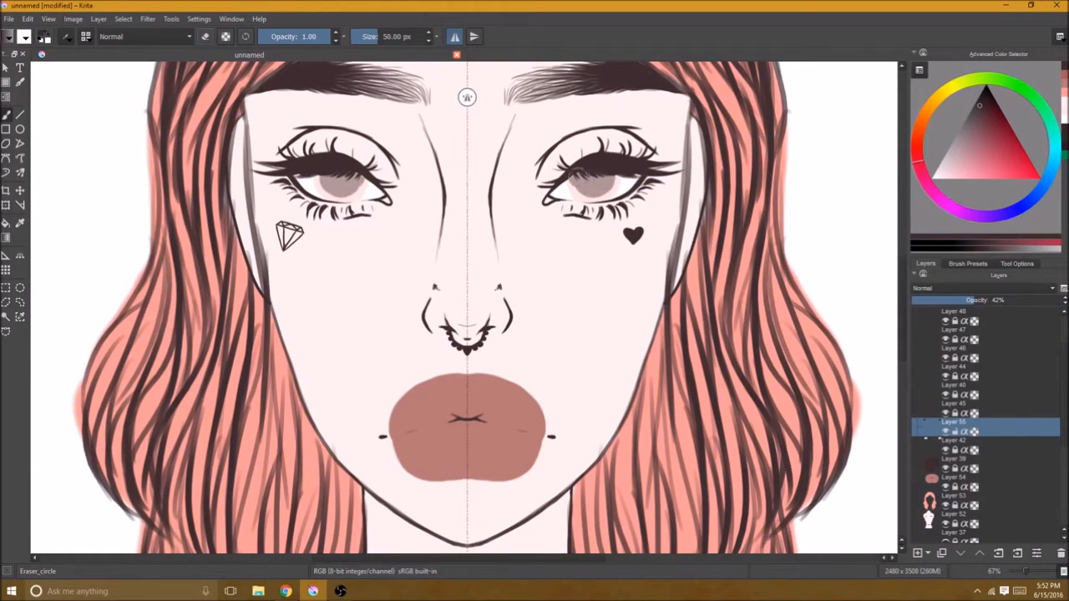
- Airbrush darker hair strands and soft shadows along the brows, nose and face edges
left_click(966, 264)
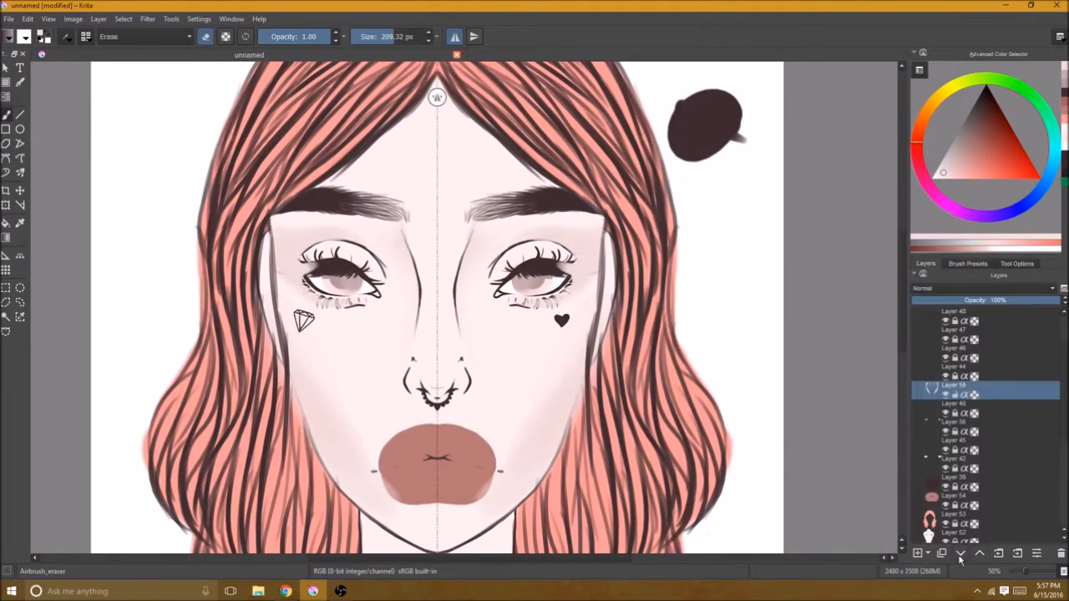
left_click(965, 264)
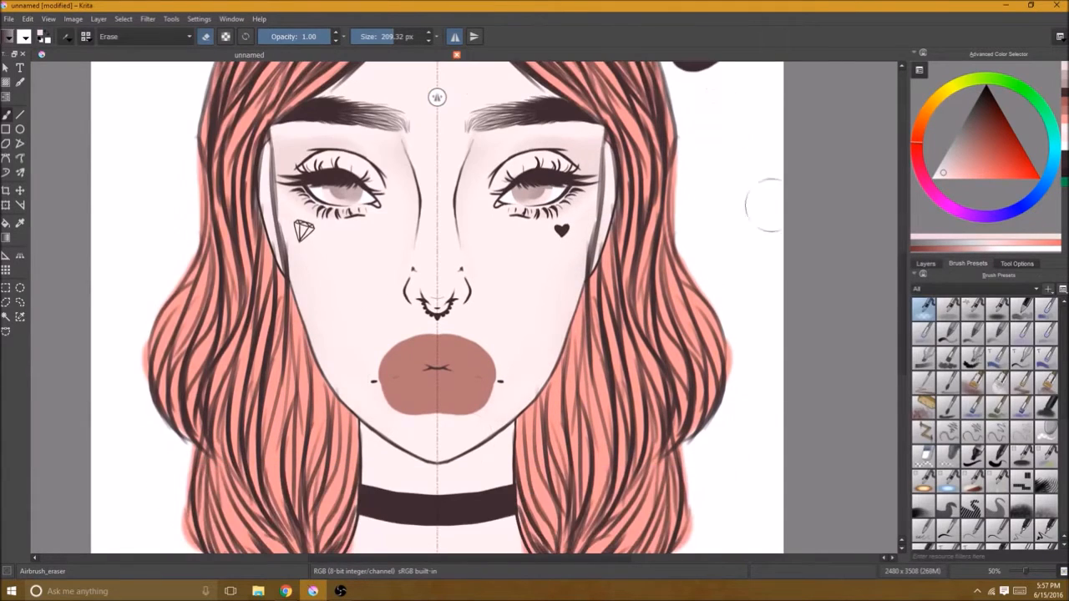
left_click(1019, 309)
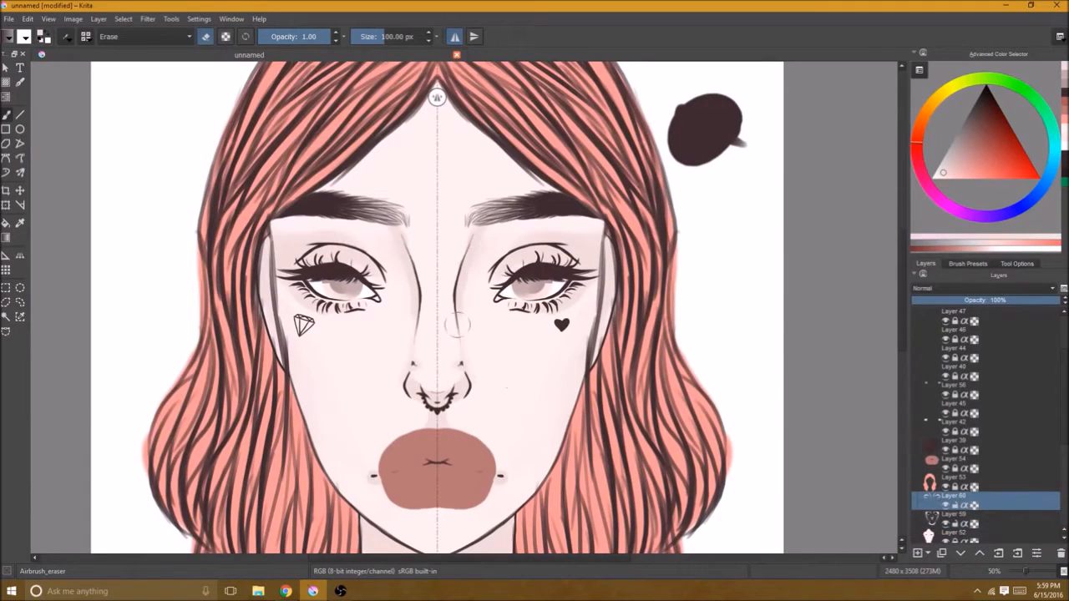
left_click(965, 264)
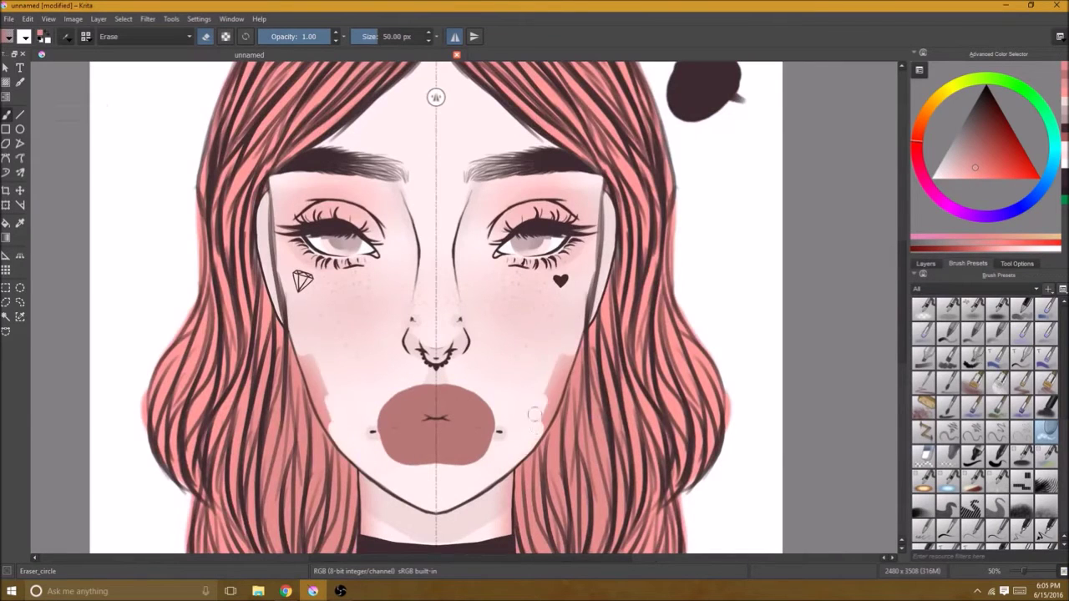
- Add blush, freckles and white tear streaks, then two inked roses with one tinted pink
scroll("down", 3)
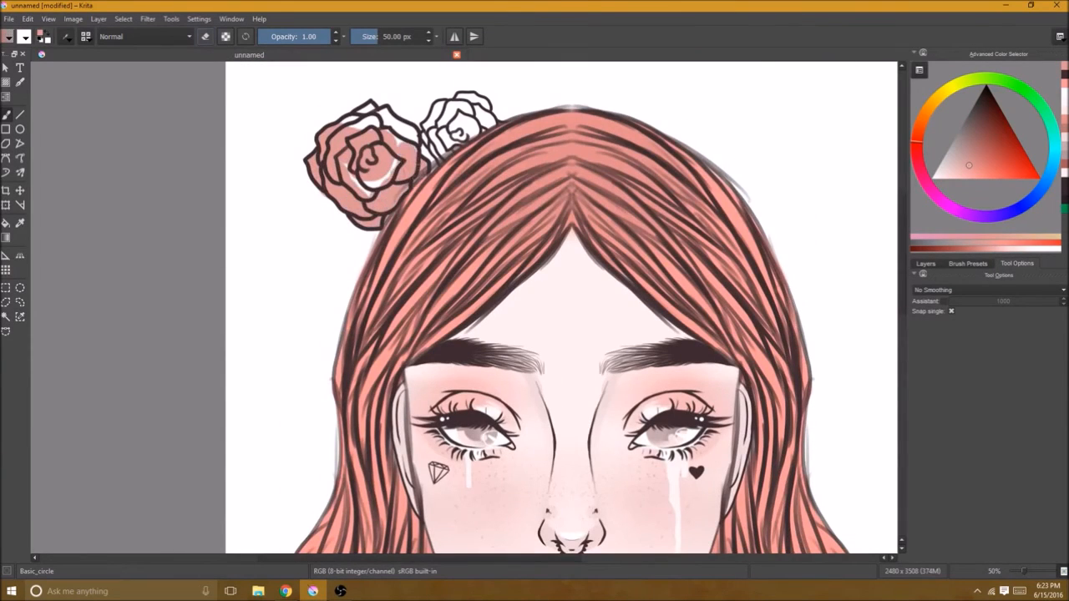
- Fill the background teal and colour both roses pink with green leaves
scroll("down", 3)
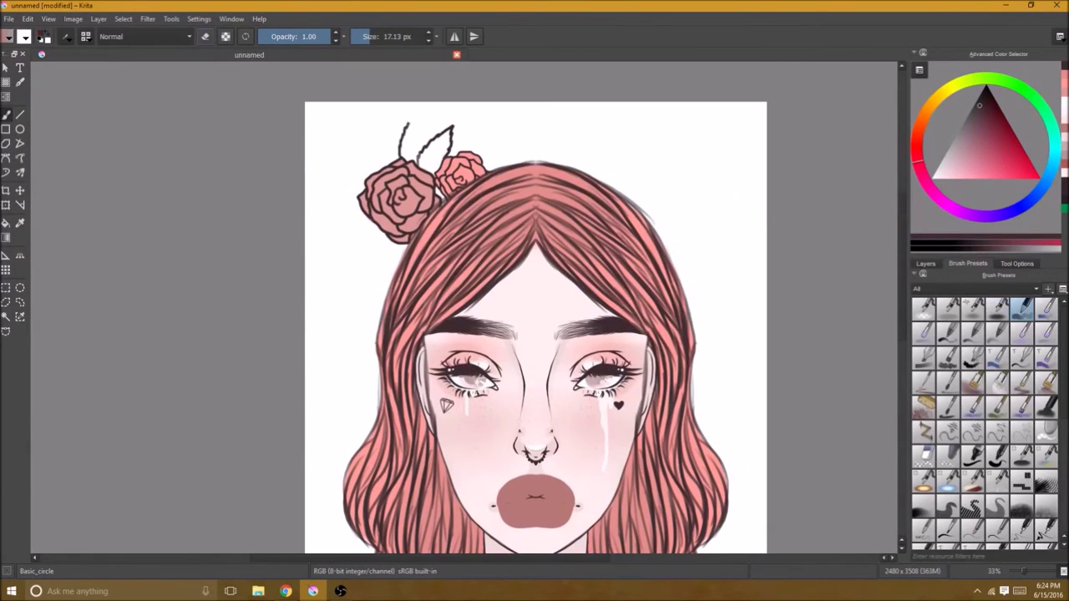
scroll("down", 3)
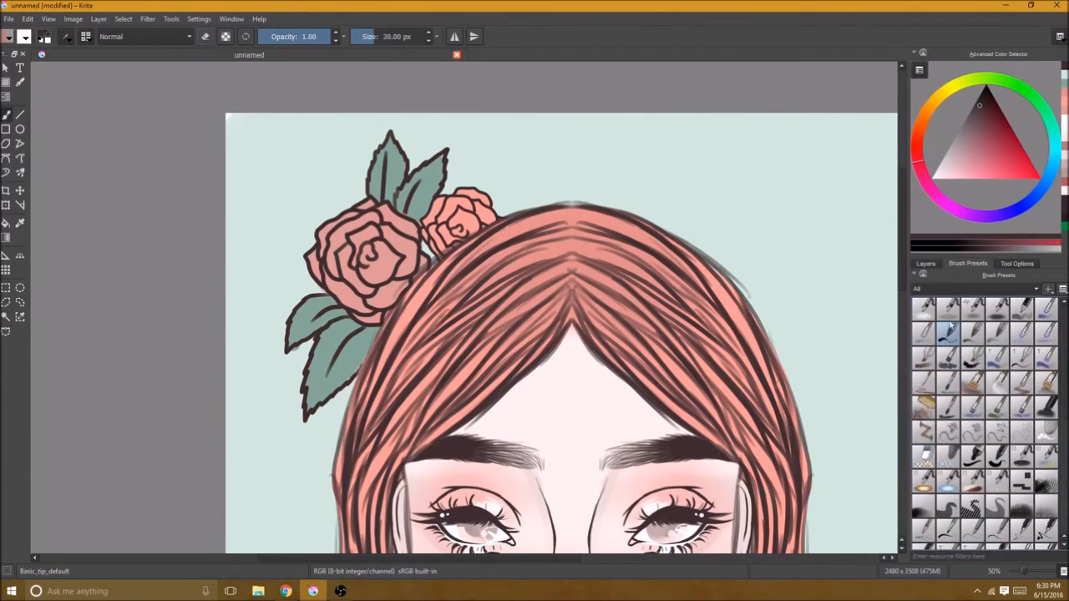
- Letter LEAVE and ALO. around the portrait with an ink brush
left_click(1036, 439)
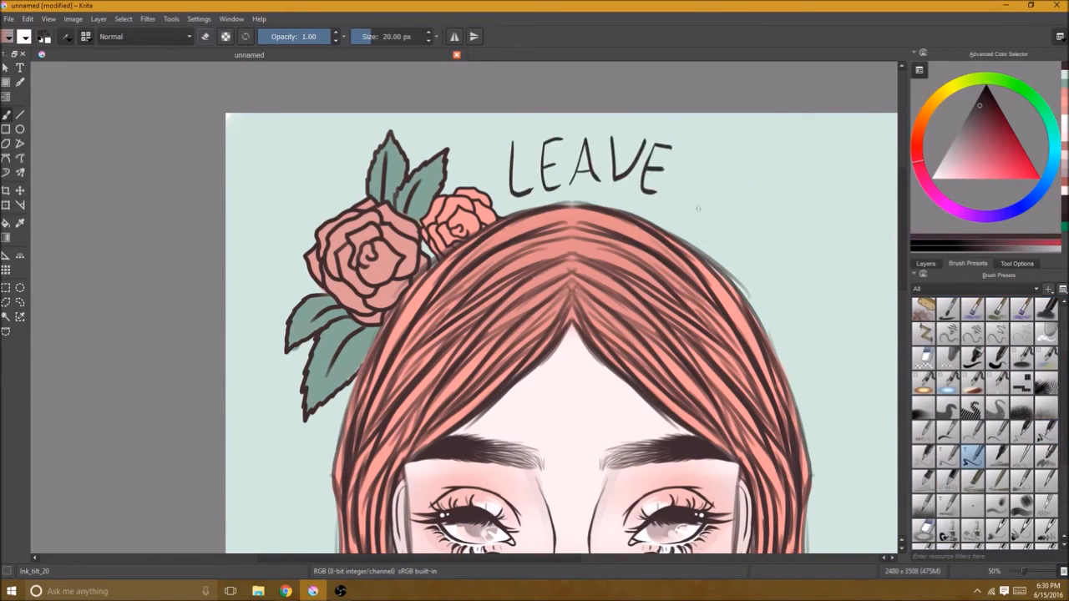
scroll("down", 3)
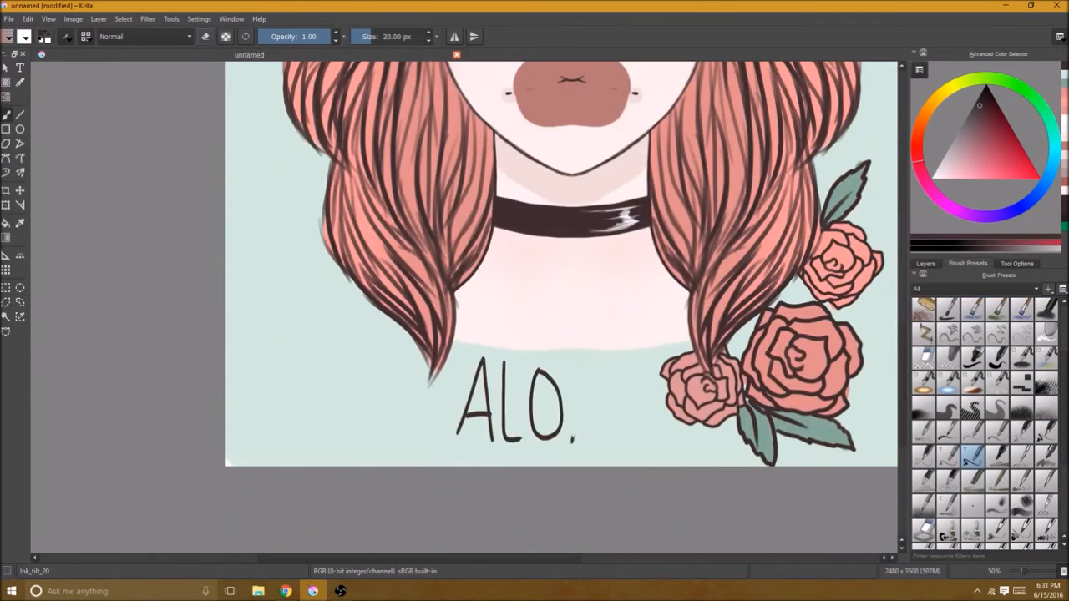